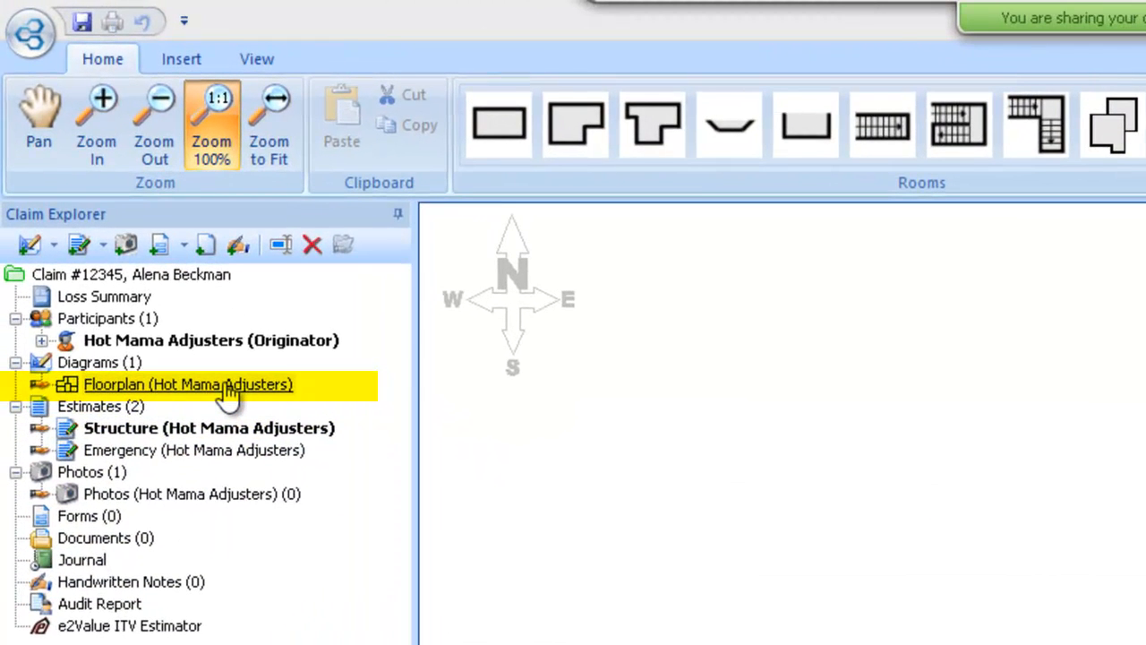
mouse_move(183, 398)
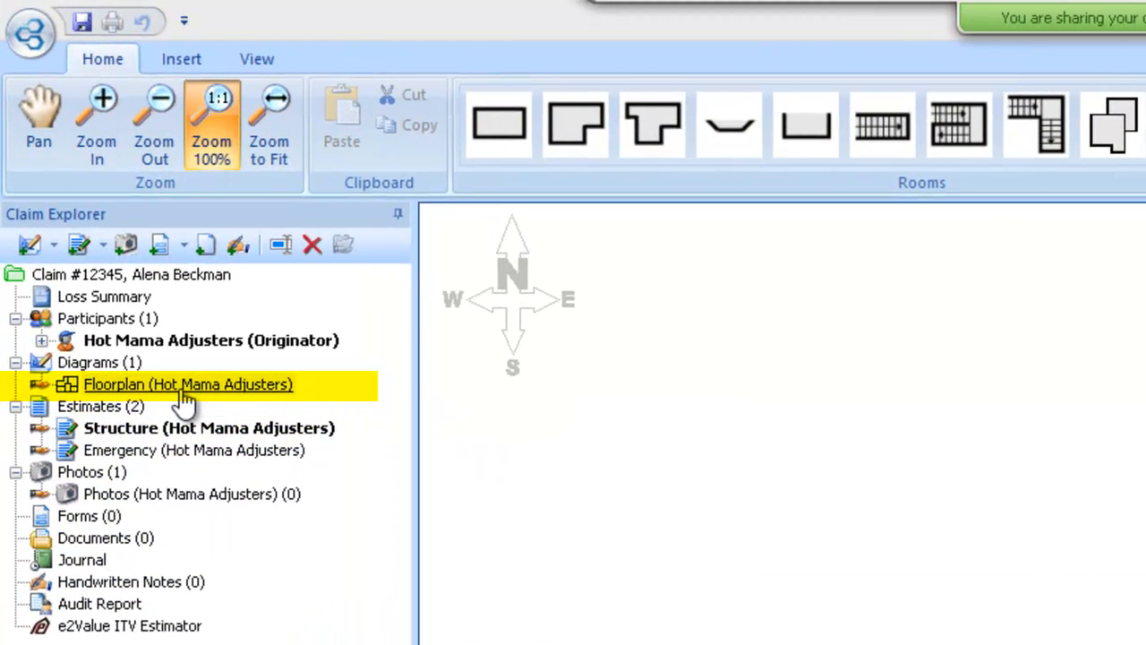
Step: Open claim #12345's empty Floorplan (Hot Mama Adjusters) diagram from the Claim Explorer
click(179, 386)
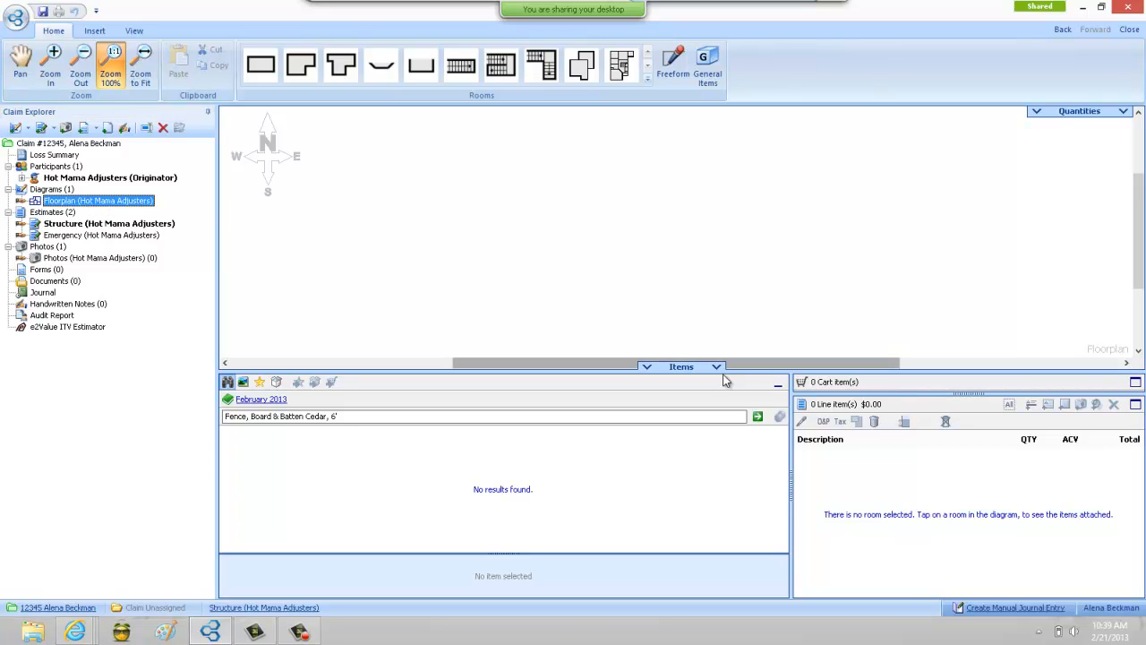
mouse_move(692, 370)
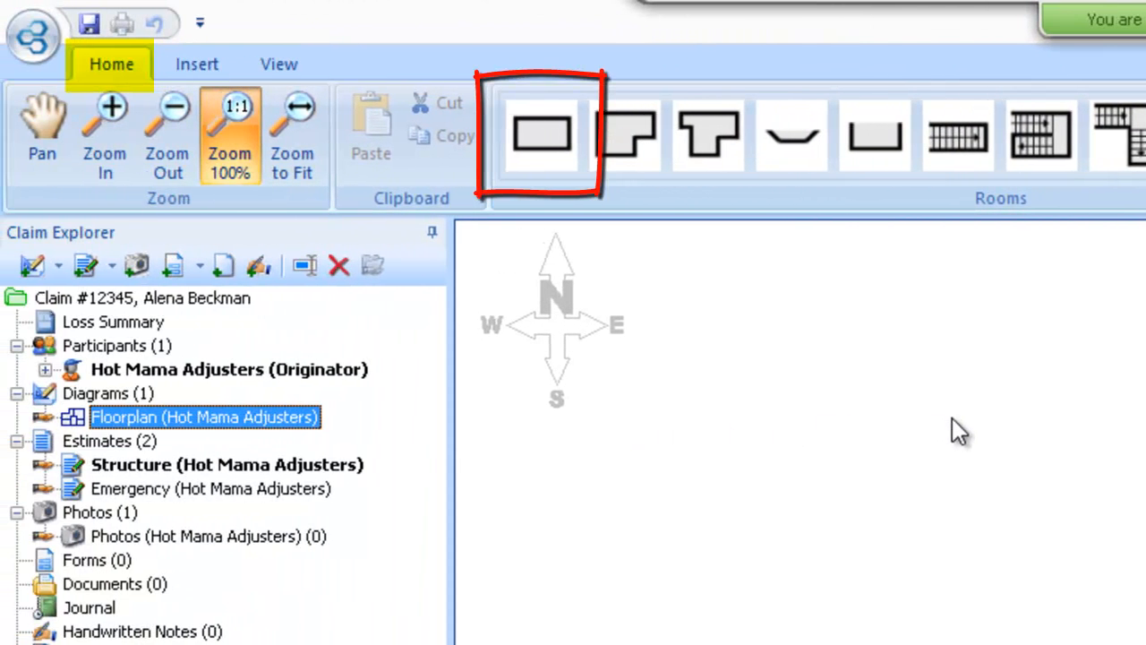
mouse_move(548, 193)
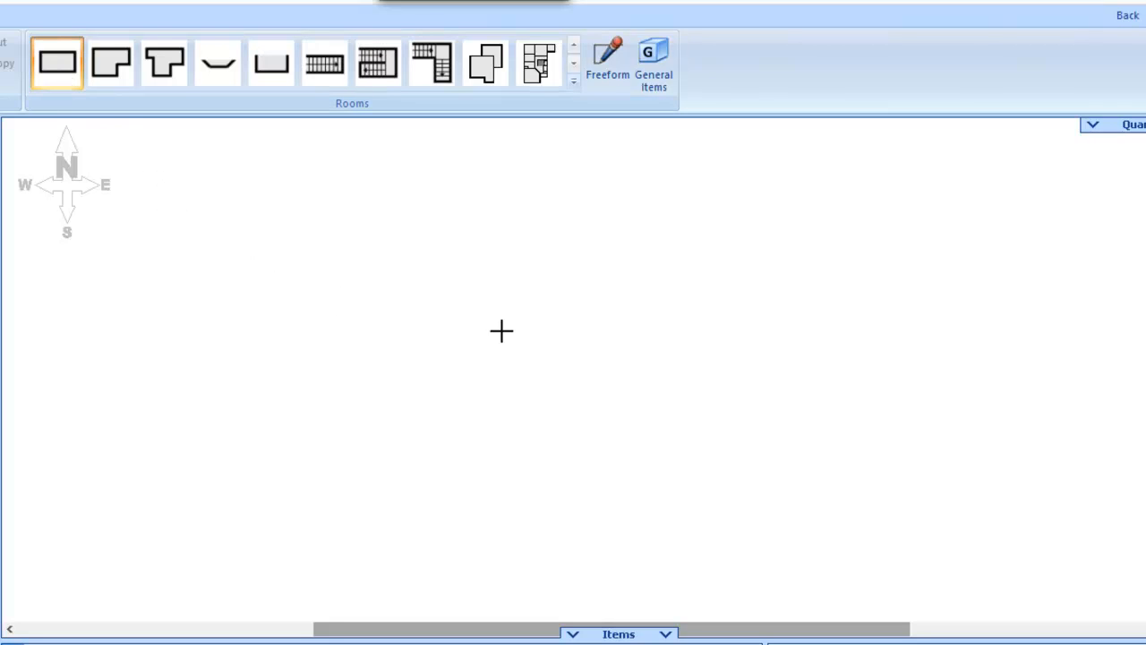
mouse_move(513, 311)
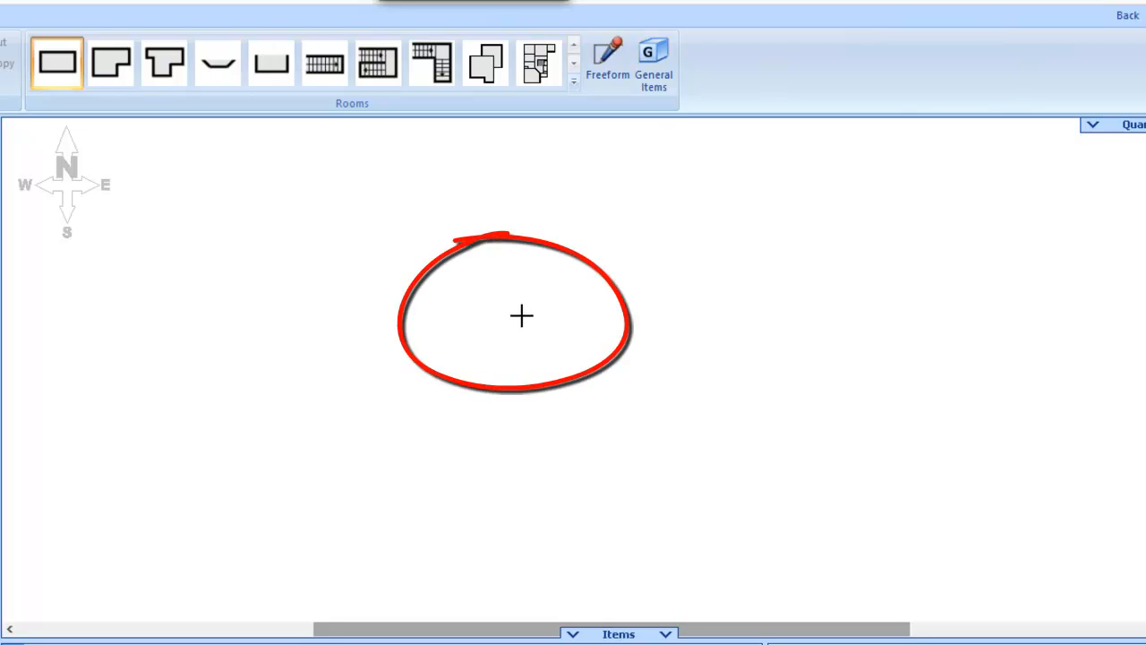
mouse_move(491, 292)
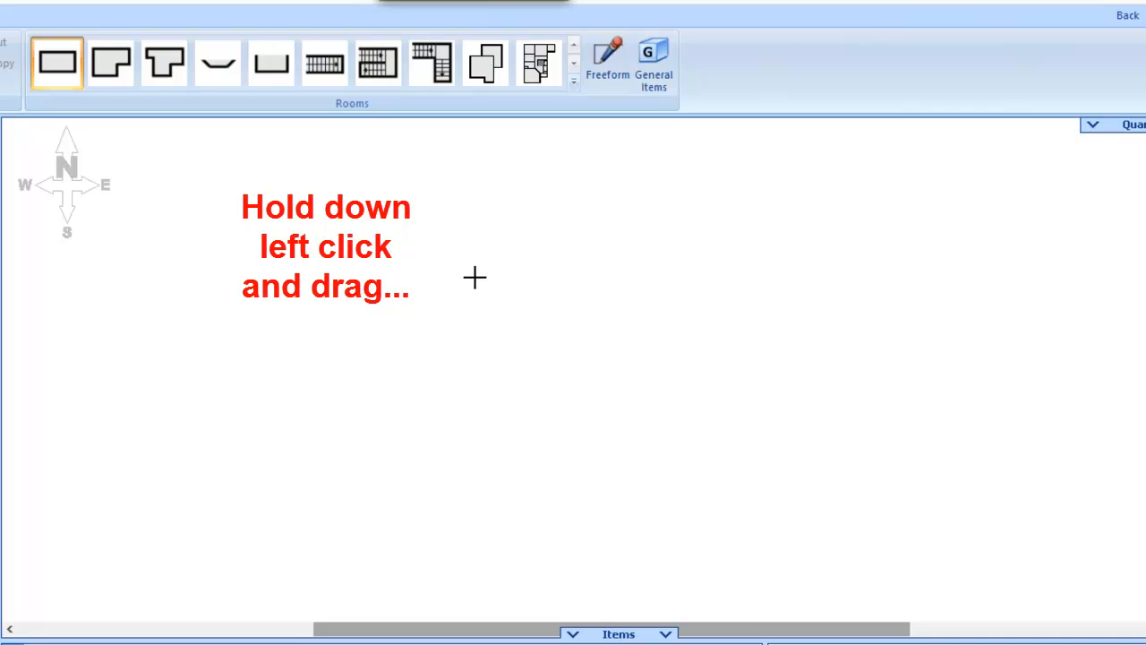
mouse_move(419, 244)
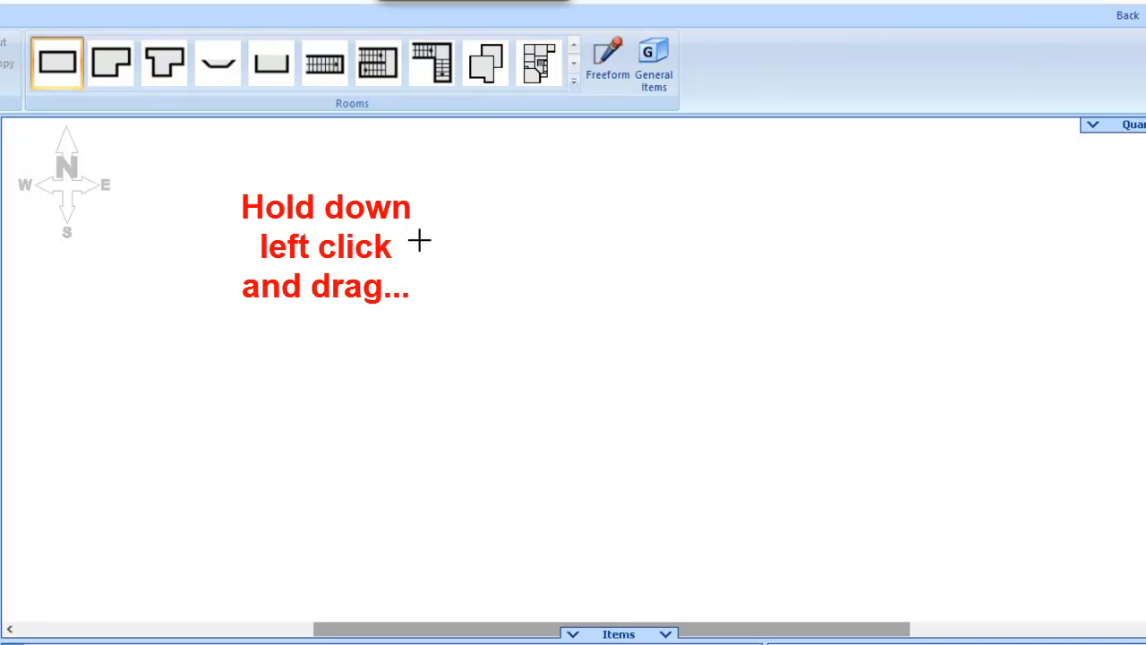
Step: Draw a 13'4" by 13'2" rectangular room and name it Living Room
drag(421, 242, 534, 362)
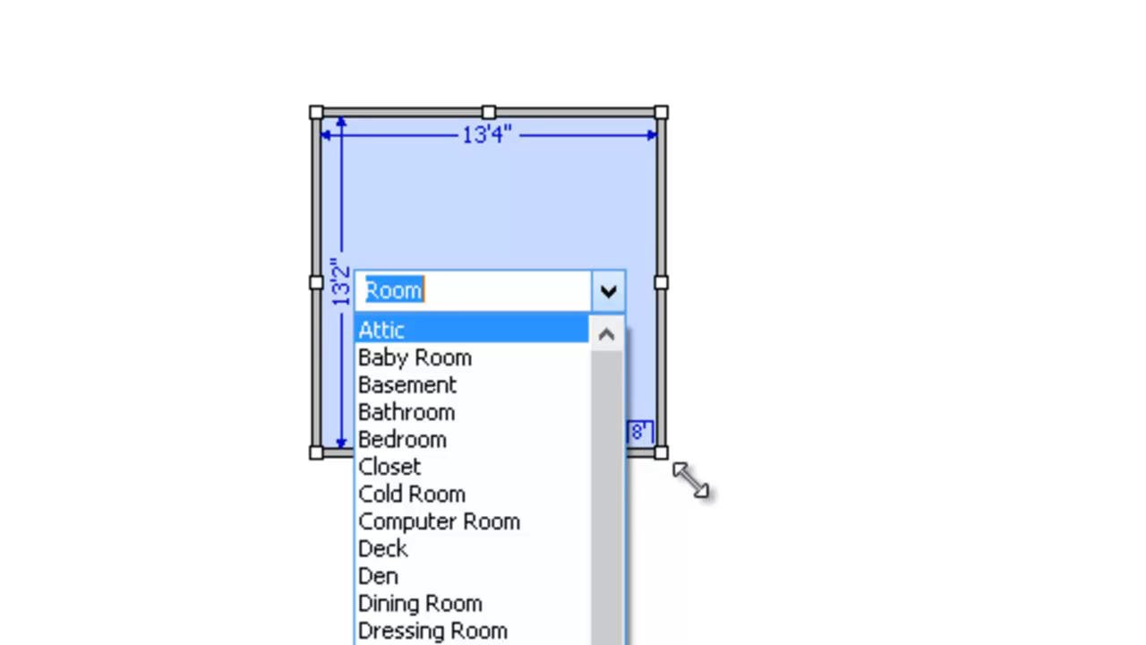
mouse_move(910, 478)
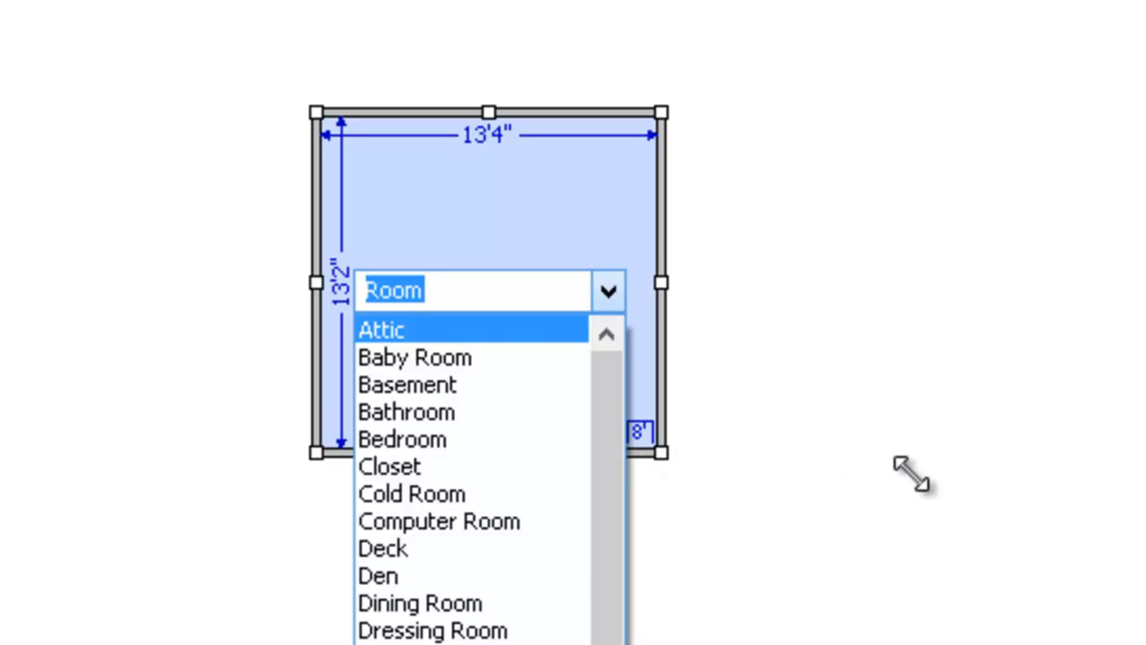
text(Living R)
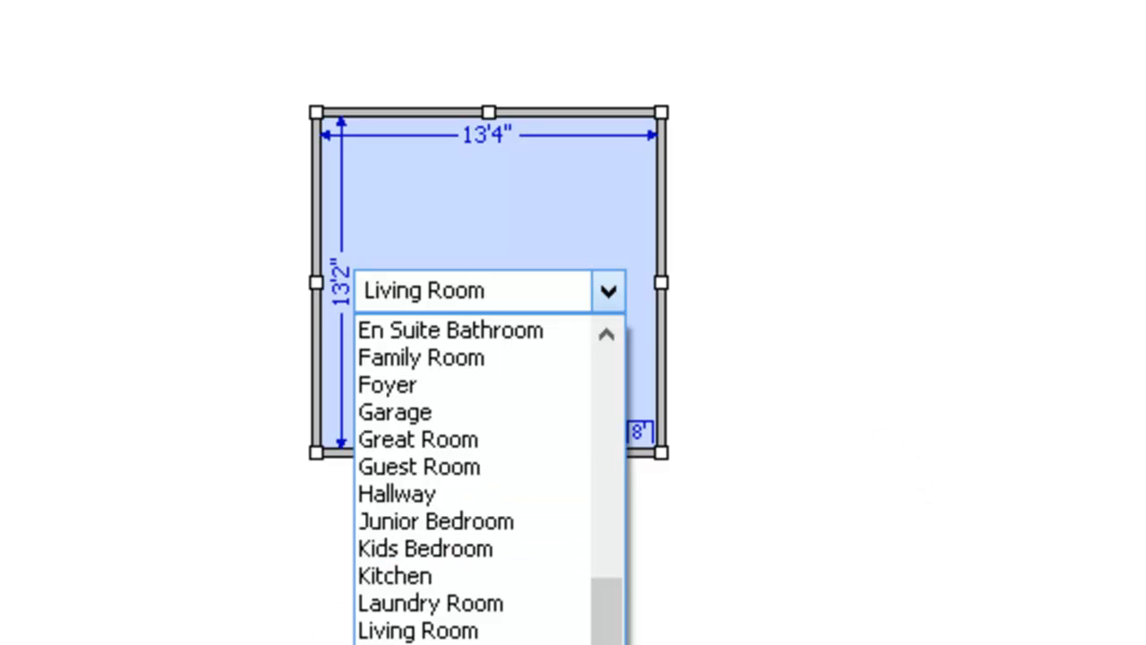
click(416, 631)
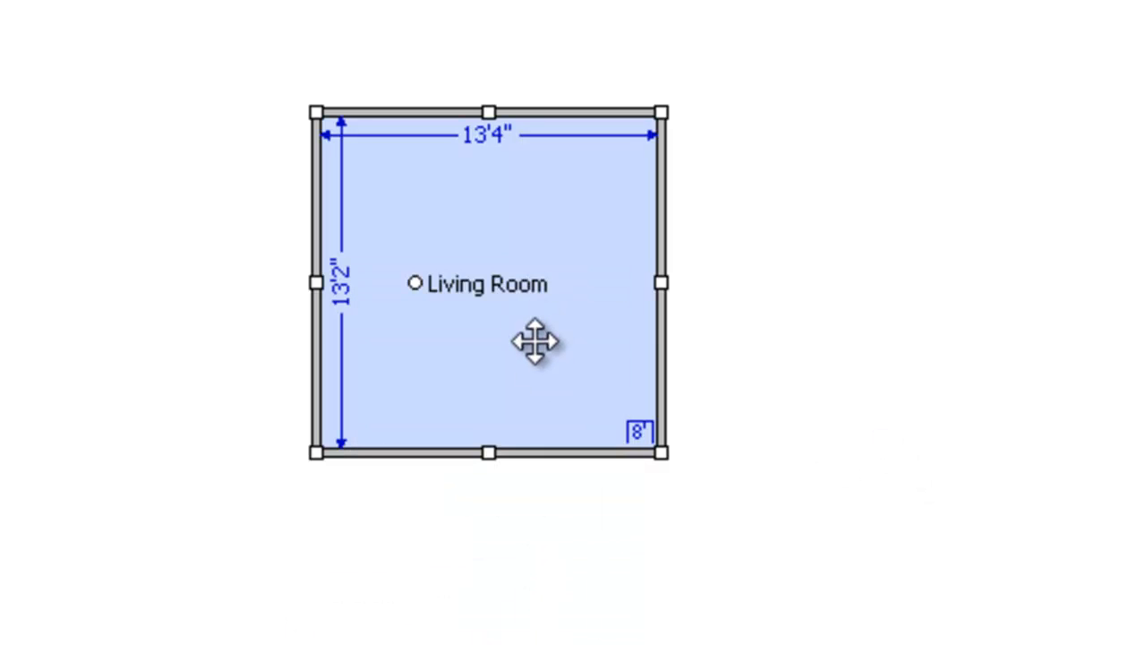
mouse_move(523, 308)
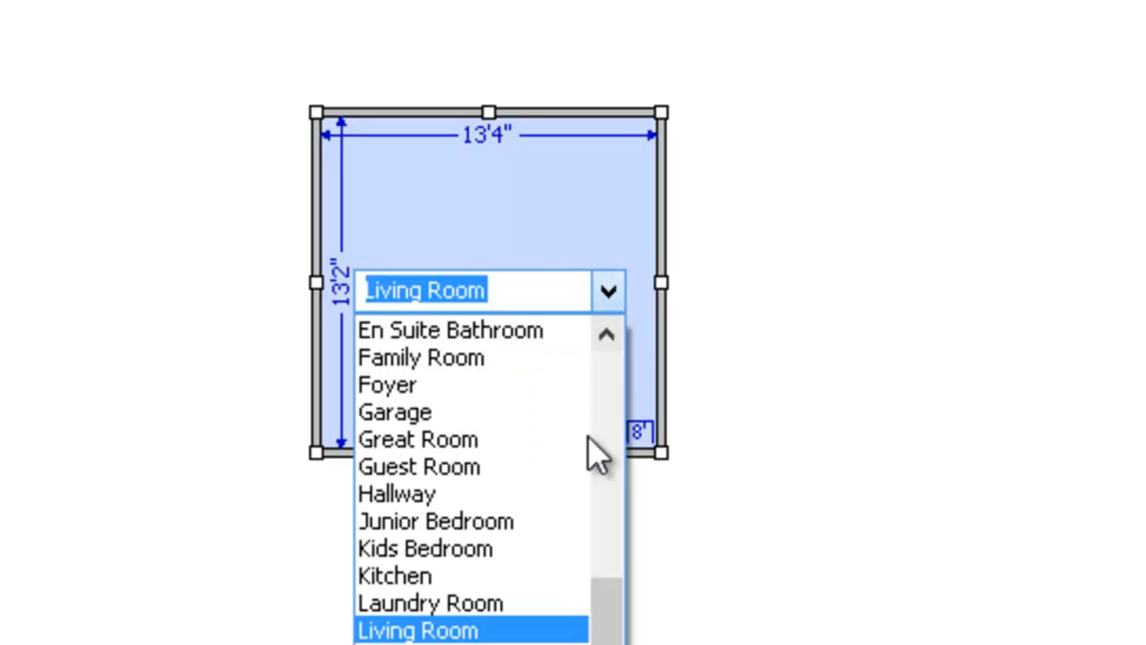
mouse_move(523, 630)
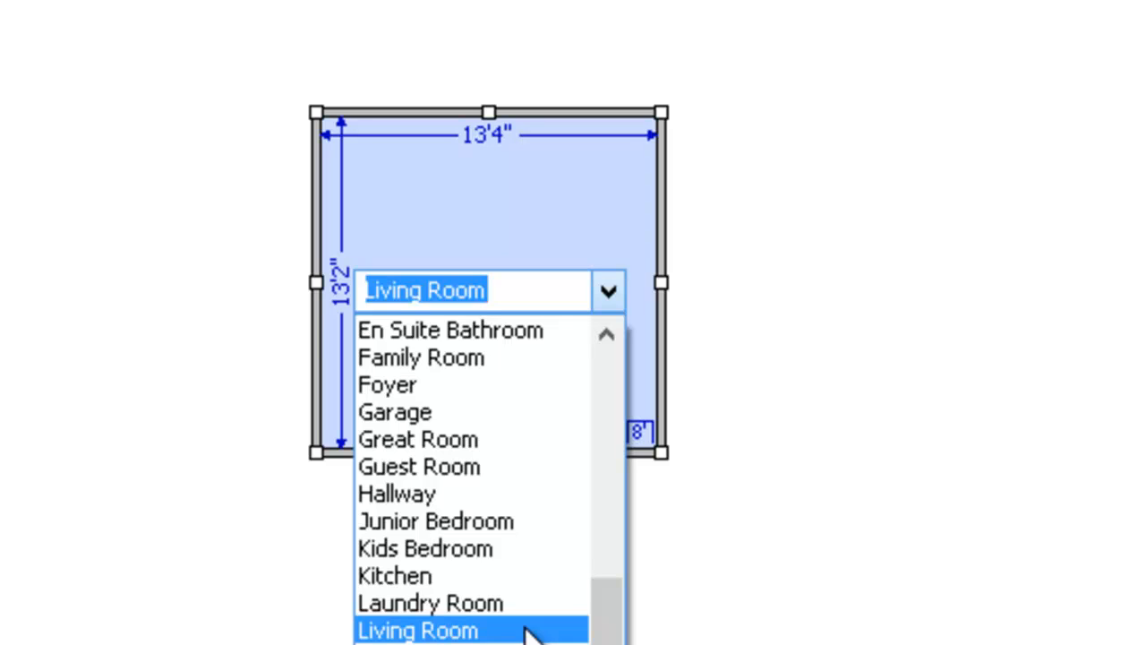
Step: Overwrite the room's Living Room label with the custom name Alenas Bedroom
text(Alenas Bedroom)
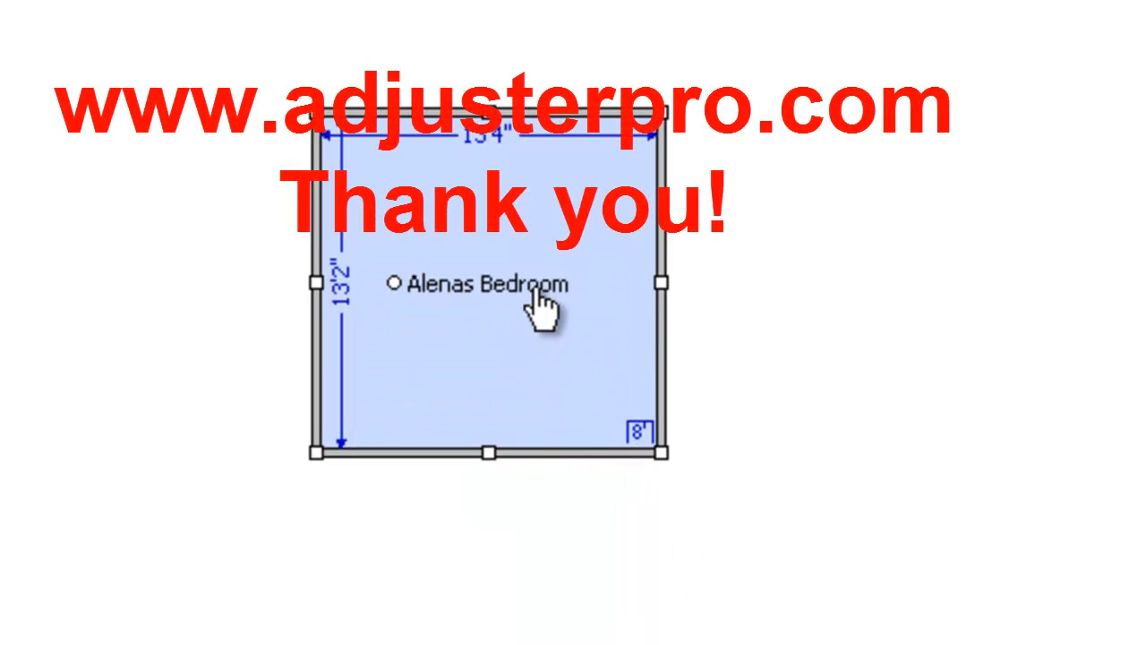
double_click(484, 287)
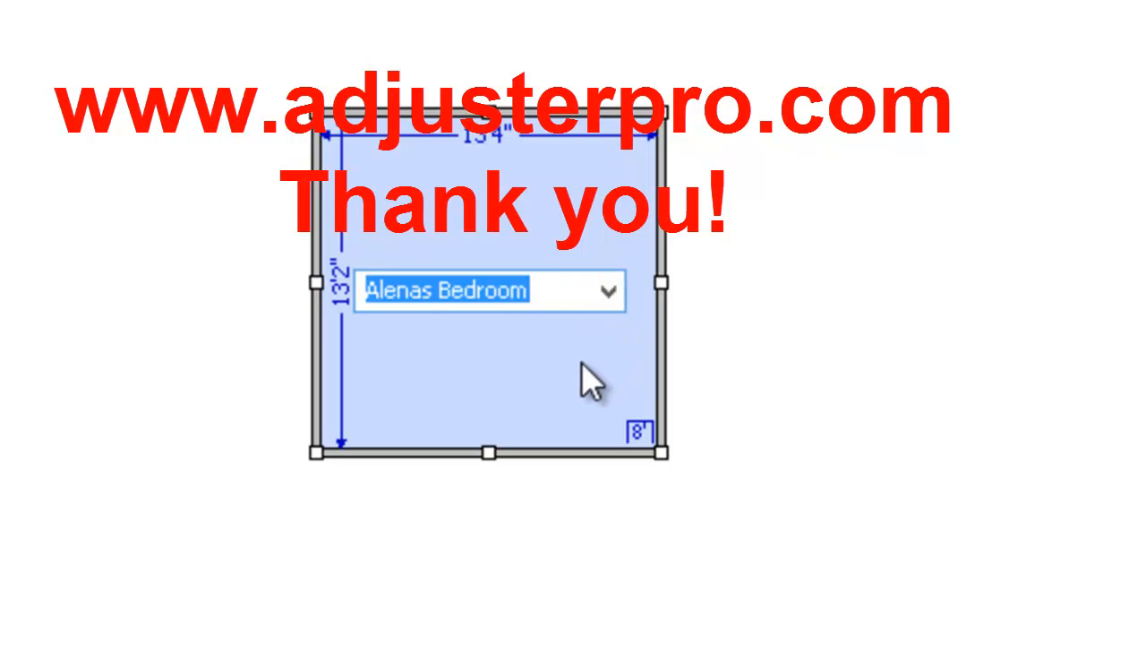
mouse_move(814, 401)
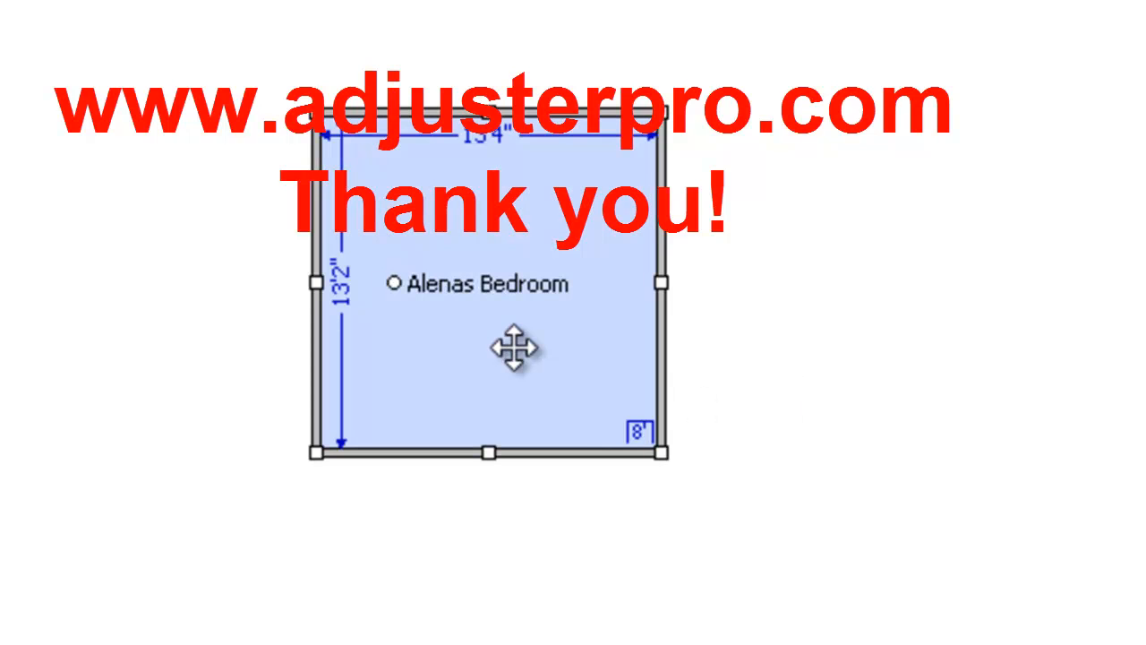
mouse_move(1049, 538)
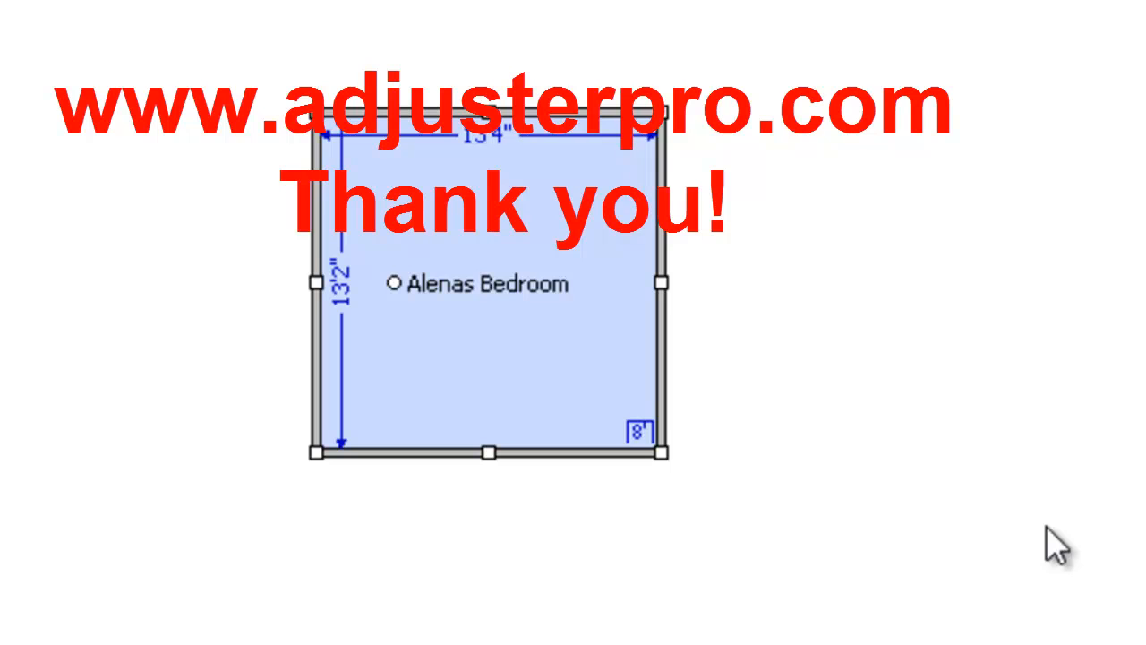